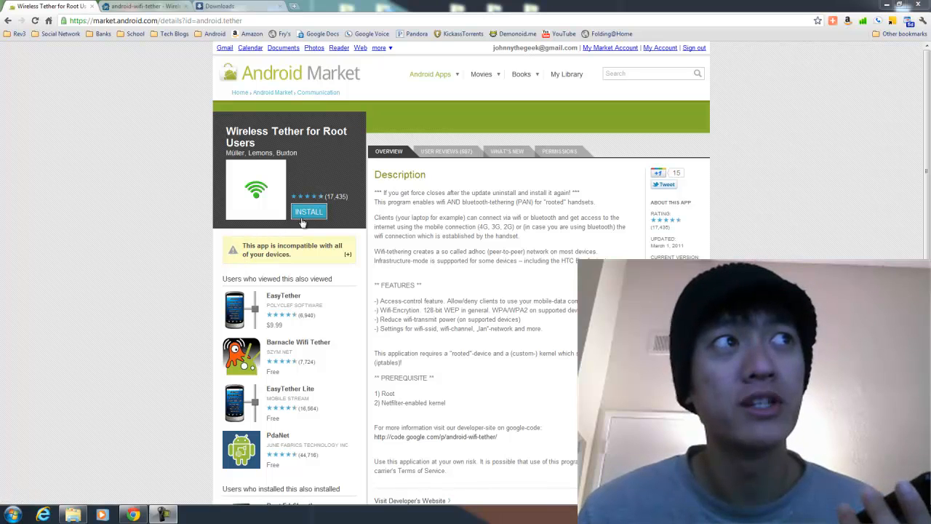
{"action": "mouse_move", "coordinate": [290, 211]}
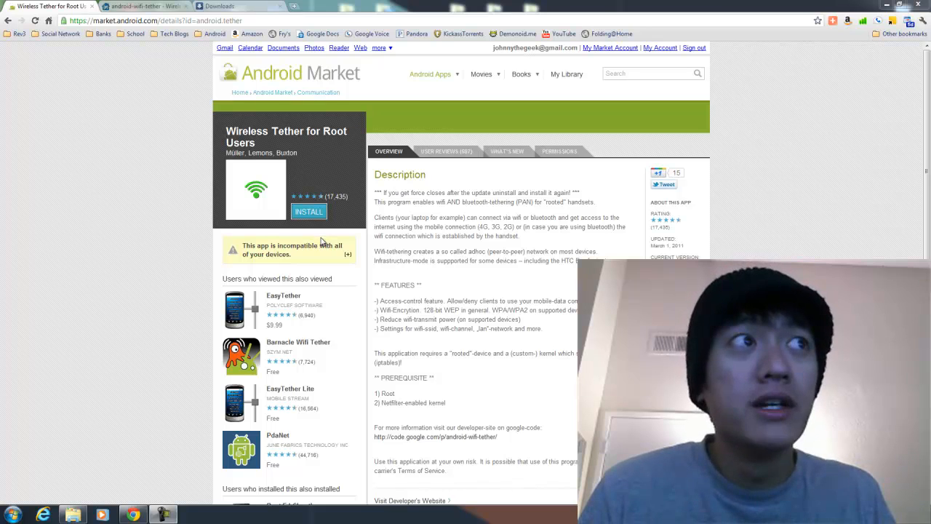
{"action": "mouse_move", "coordinate": [323, 253]}
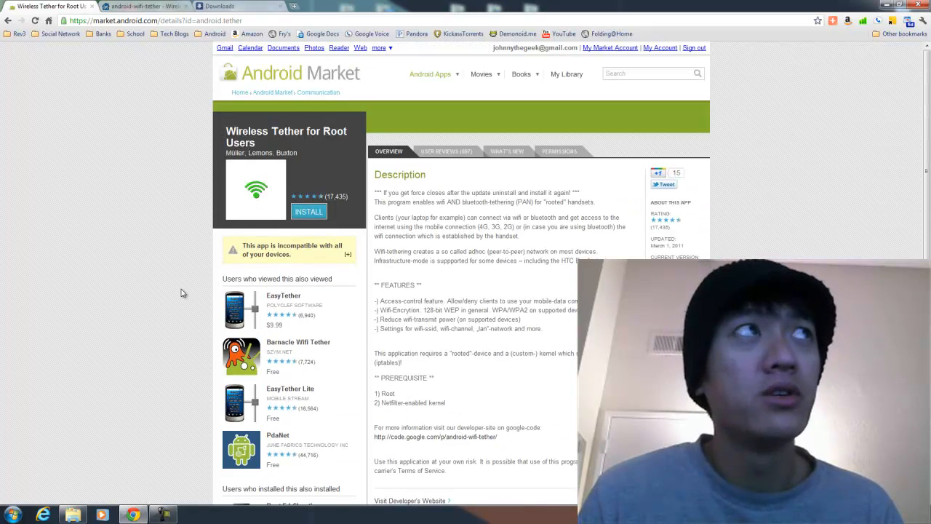
Follow the Market page's code.google.com link to the android-wifi-tether project home.
{"action": "scroll", "scroll_direction": "down", "scroll_amount": 3}
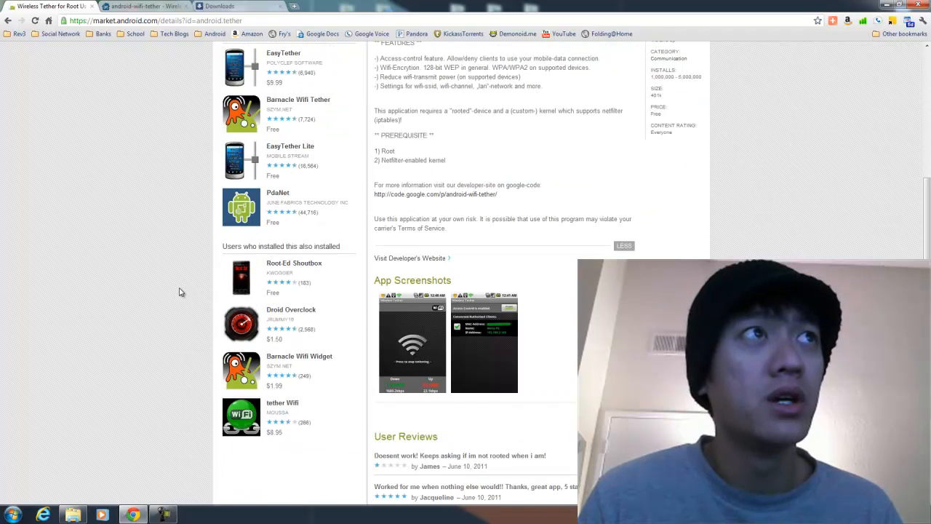
{"action": "scroll", "scroll_direction": "up", "scroll_amount": 3}
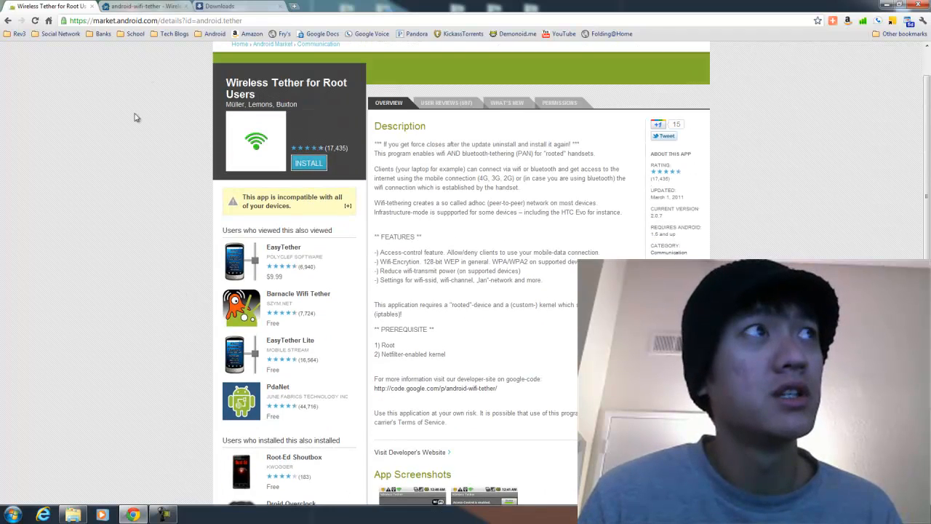
{"action": "scroll", "scroll_direction": "down", "scroll_amount": 3}
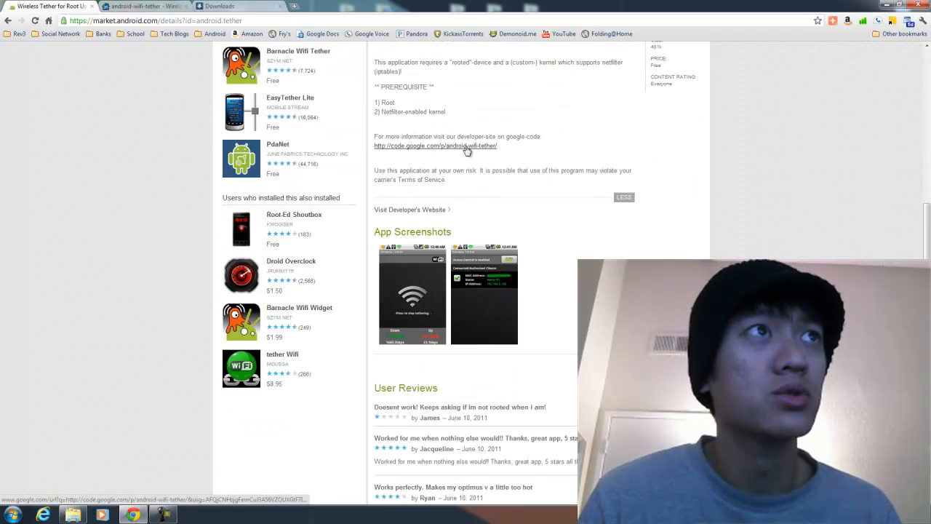
{"action": "left_click", "coordinate": [435, 145]}
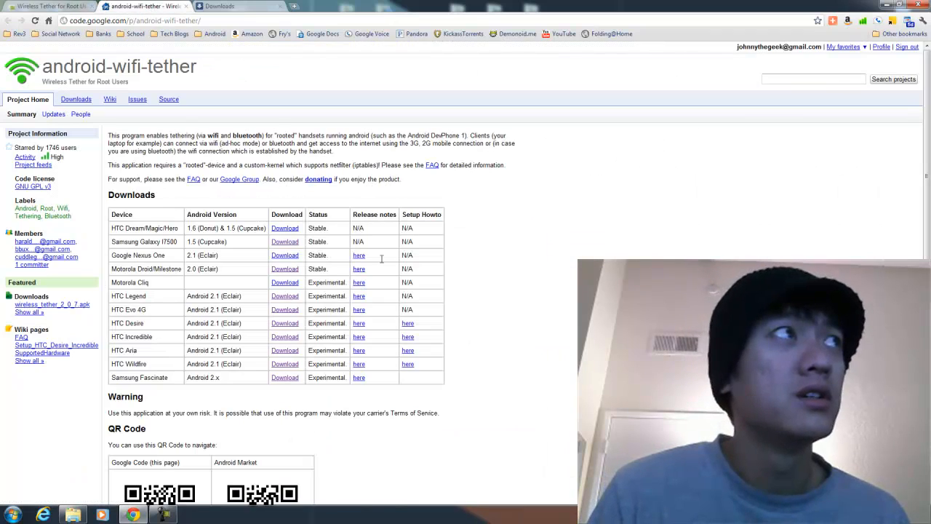
{"action": "mouse_move", "coordinate": [536, 289]}
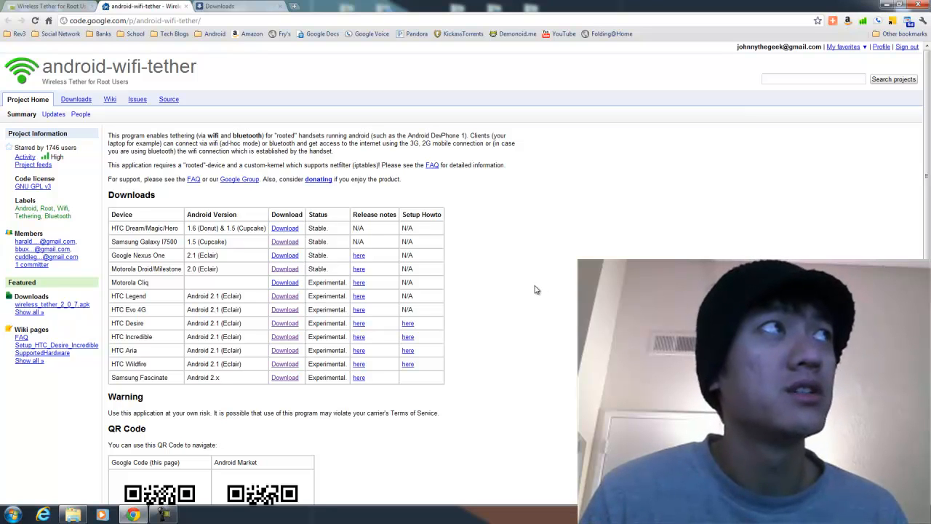
{"action": "scroll", "scroll_direction": "down", "scroll_amount": 3}
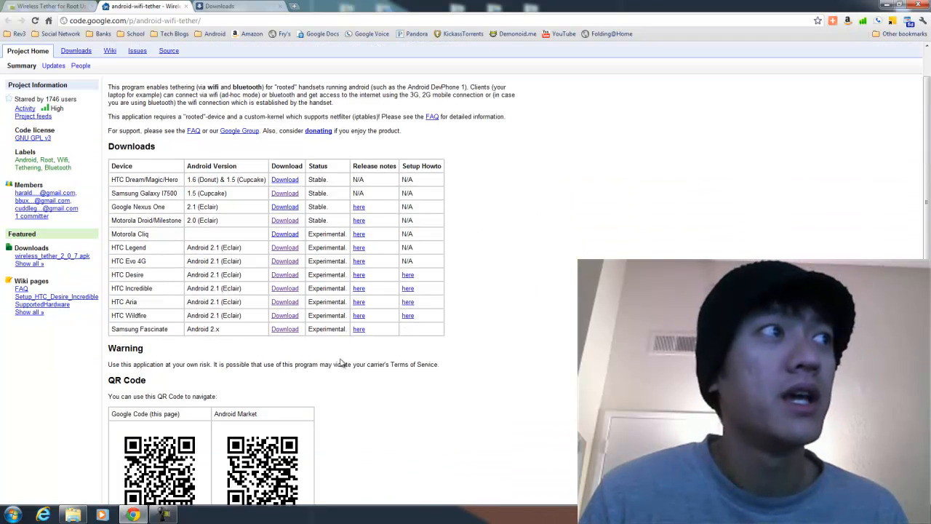
{"action": "mouse_move", "coordinate": [273, 207]}
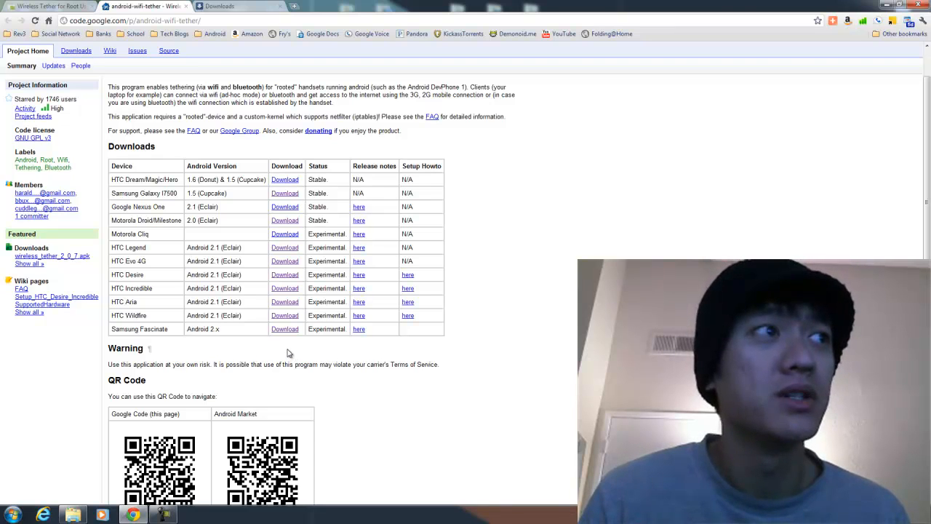
{"action": "mouse_move", "coordinate": [221, 333]}
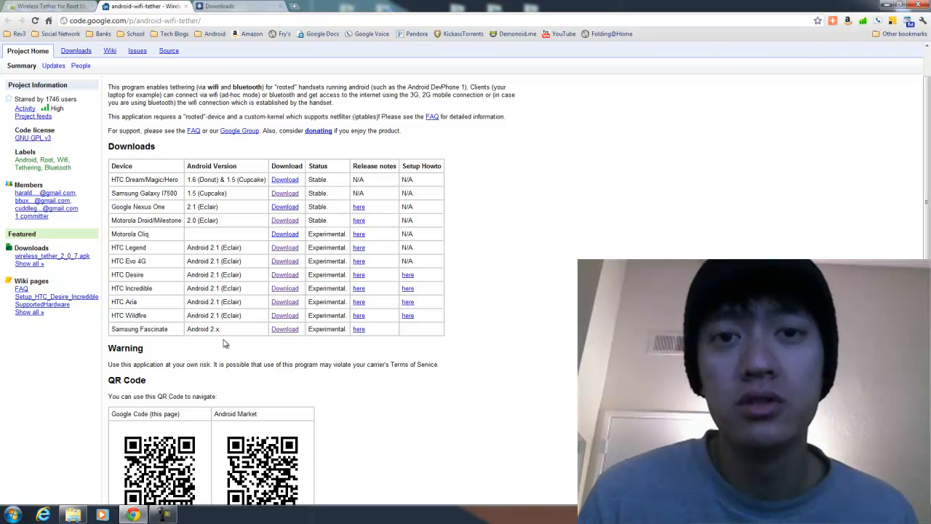
{"action": "mouse_move", "coordinate": [253, 338]}
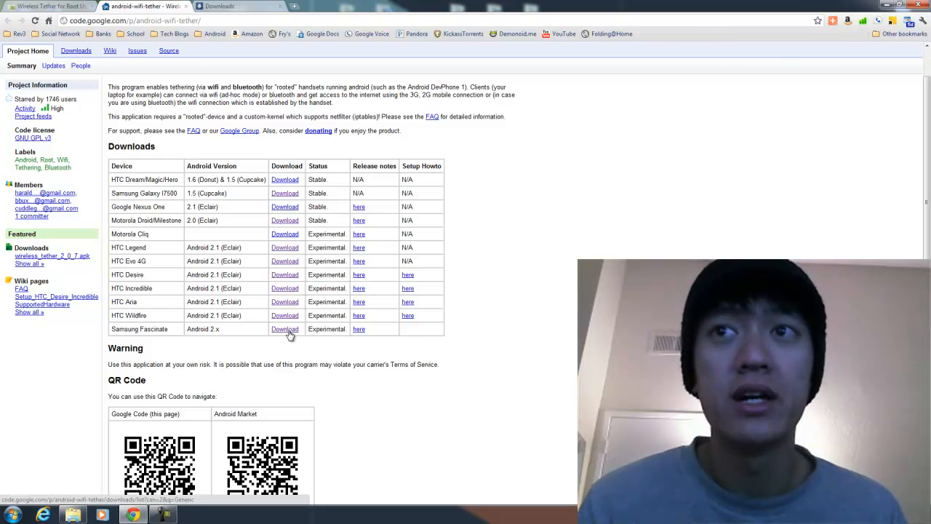
Download wireless_tether_2_0_7.apk from the project's downloads list.
{"action": "left_click", "coordinate": [285, 329]}
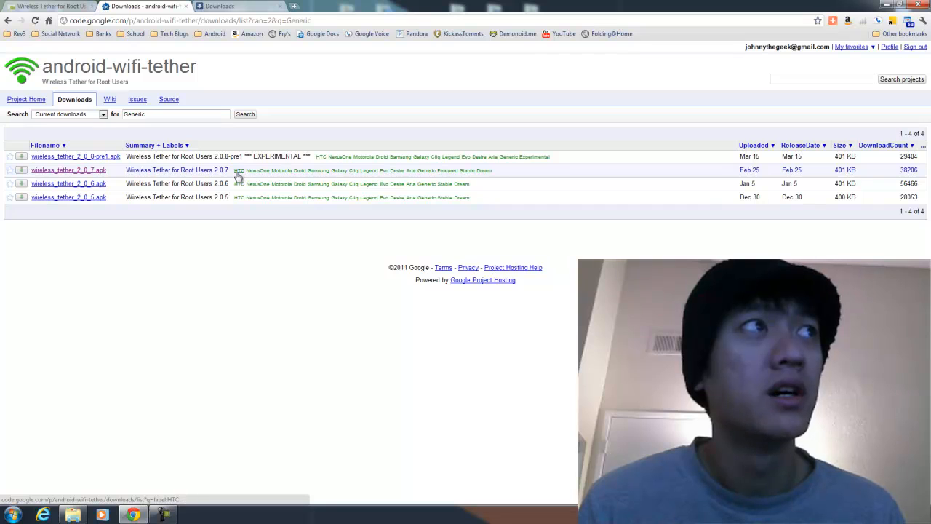
{"action": "mouse_move", "coordinate": [300, 174]}
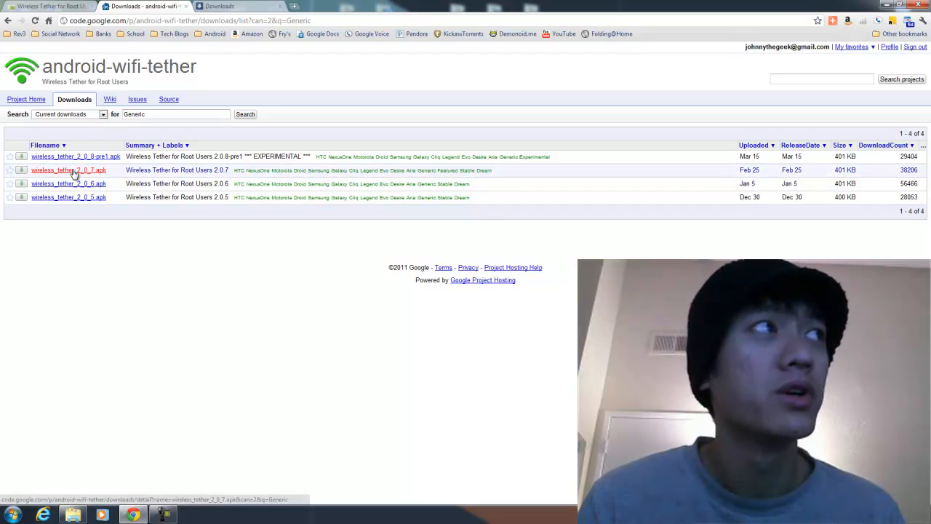
{"action": "left_click", "coordinate": [68, 169]}
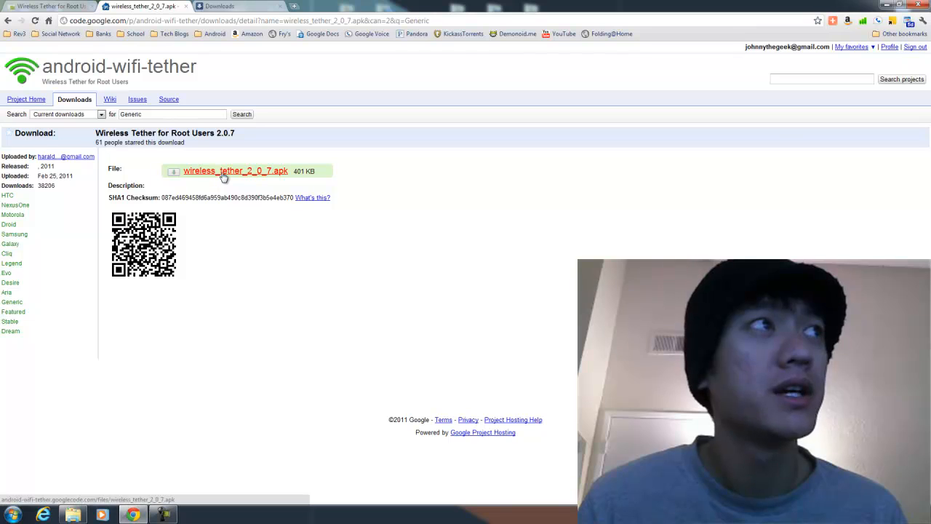
{"action": "left_click", "coordinate": [236, 170]}
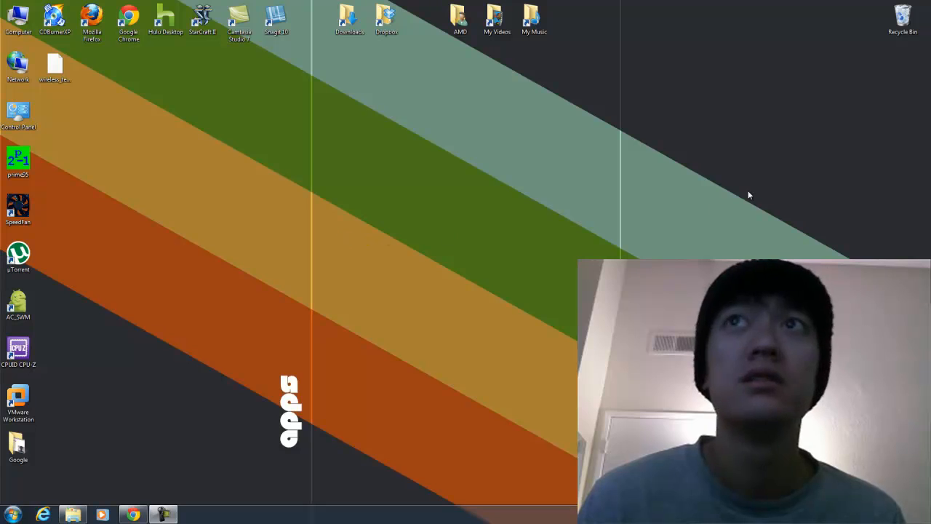
Move the APK and AC_SWM shortcut to the desktop centre and launch Sideload Wonder Machine.
{"action": "left_click", "coordinate": [56, 67]}
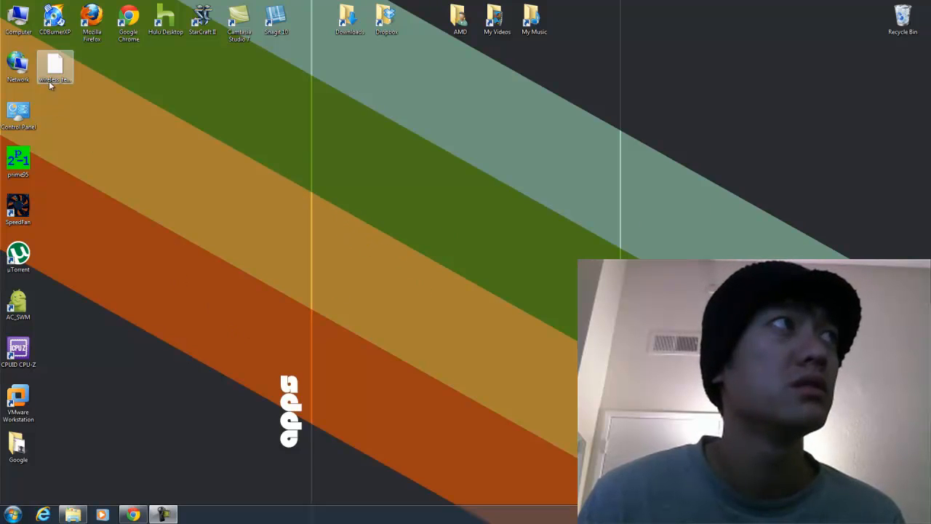
{"action": "left_click_drag", "start_coordinate": [55, 65], "coordinate": [423, 212]}
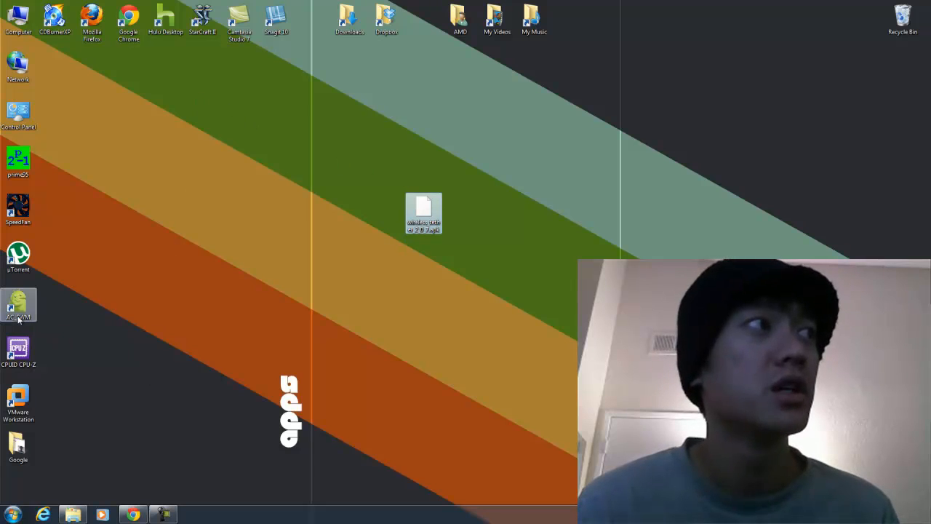
{"action": "mouse_move", "coordinate": [18, 304]}
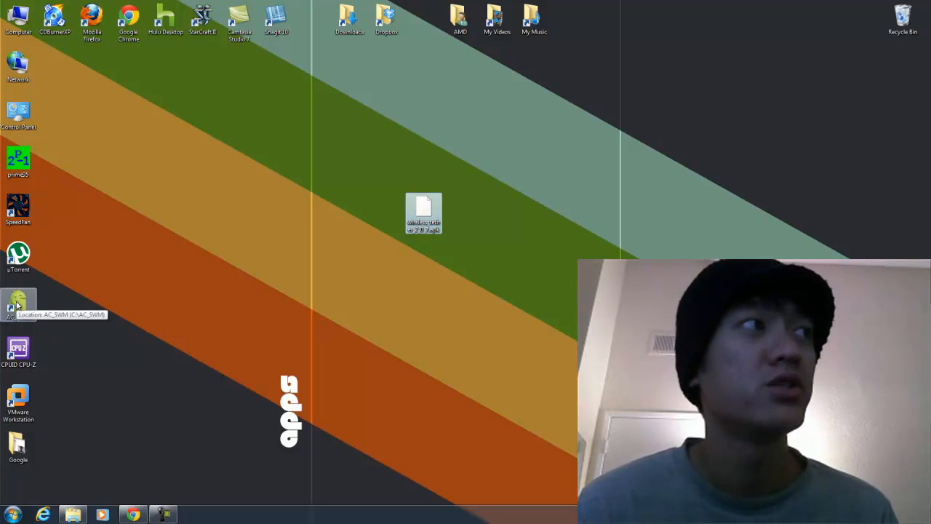
{"action": "left_click_drag", "start_coordinate": [17, 301], "coordinate": [387, 211]}
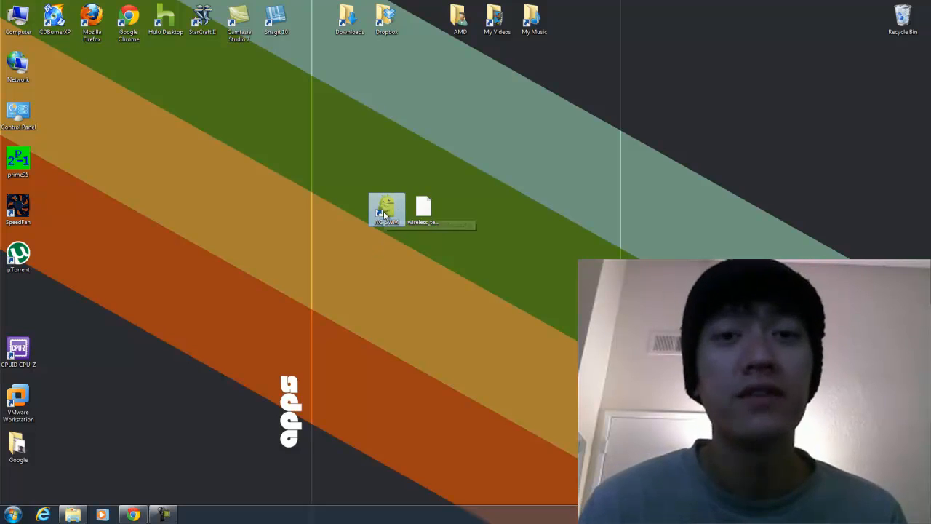
{"action": "mouse_move", "coordinate": [387, 211]}
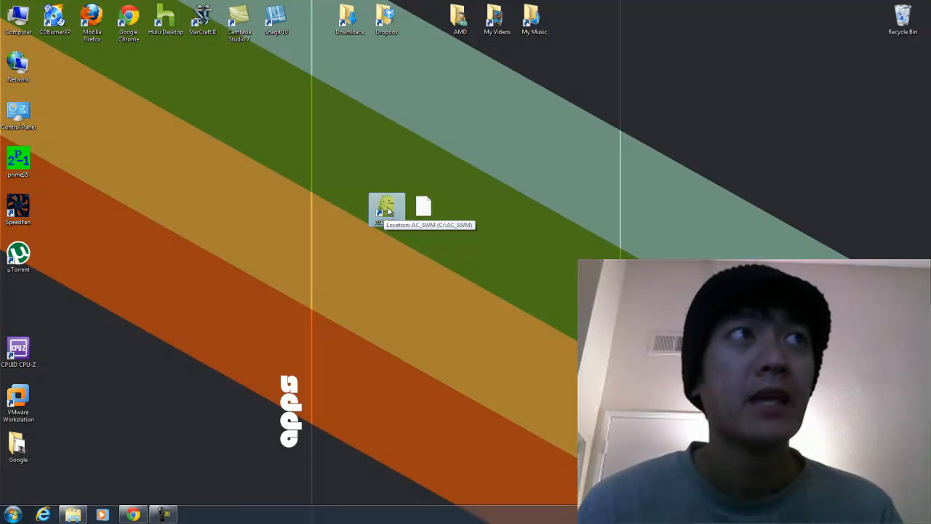
{"action": "double_click", "coordinate": [387, 207]}
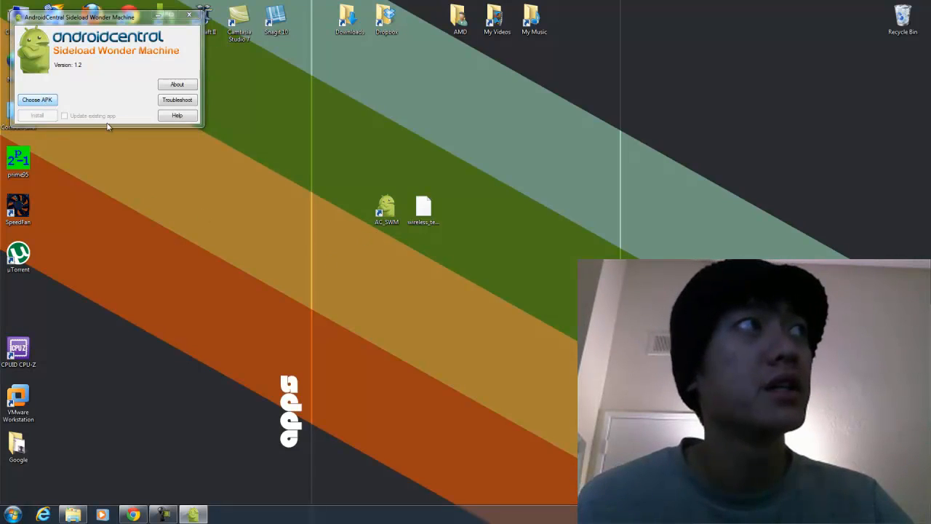
Load wireless_tether_2_0_7.apk from the Desktop into the sideload tool.
{"action": "left_click", "coordinate": [37, 98]}
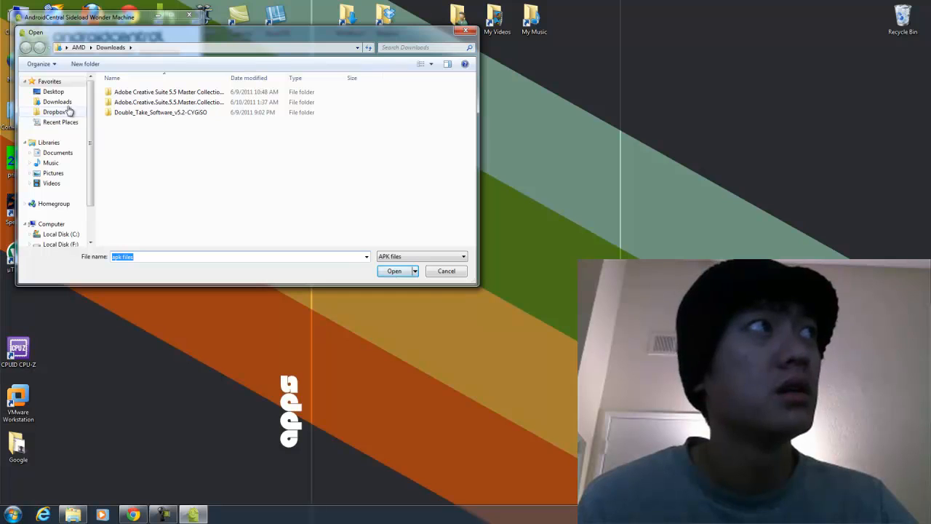
{"action": "left_click", "coordinate": [52, 90]}
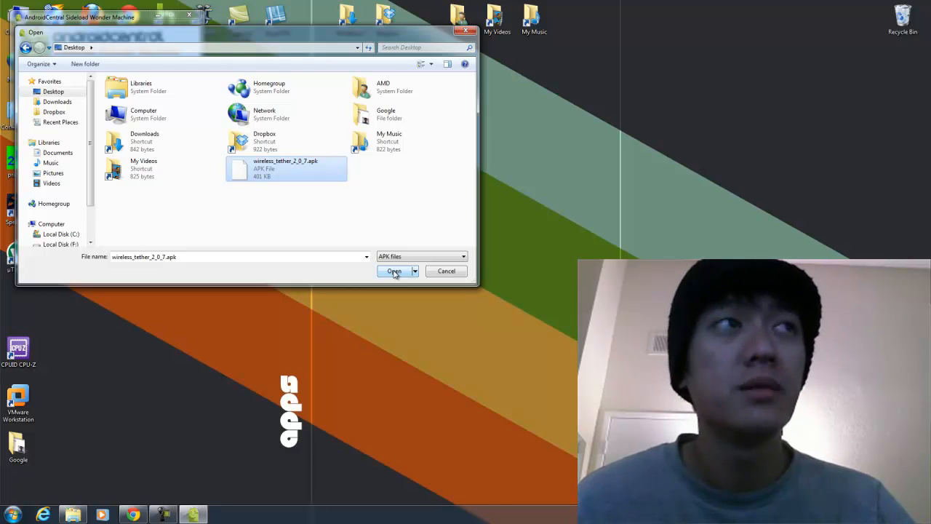
{"action": "left_click", "coordinate": [393, 270]}
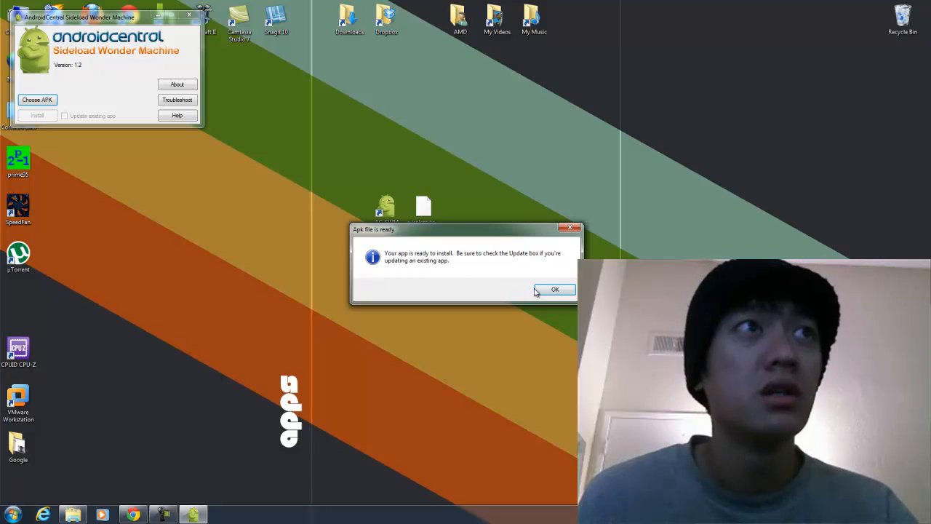
Install the loaded APK to the phone and close Sideload Wonder Machine.
{"action": "left_click", "coordinate": [555, 289]}
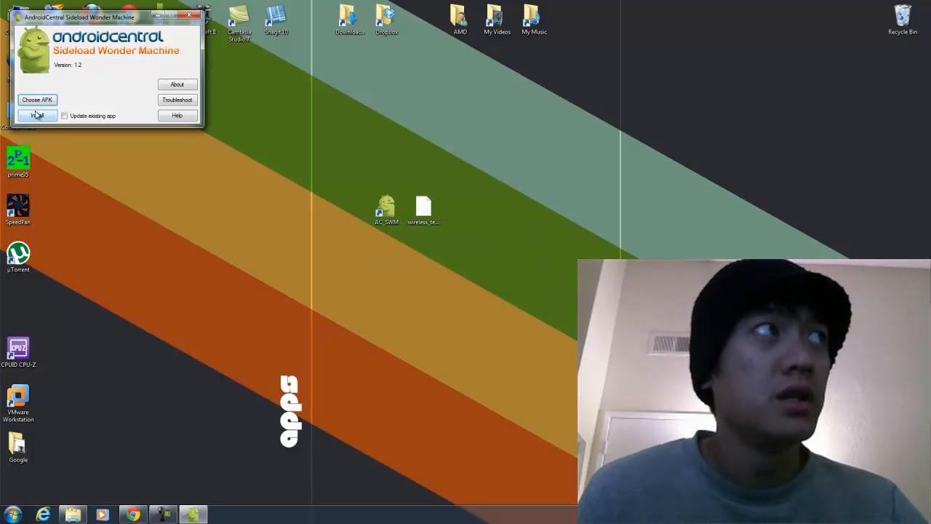
{"action": "left_click", "coordinate": [38, 115]}
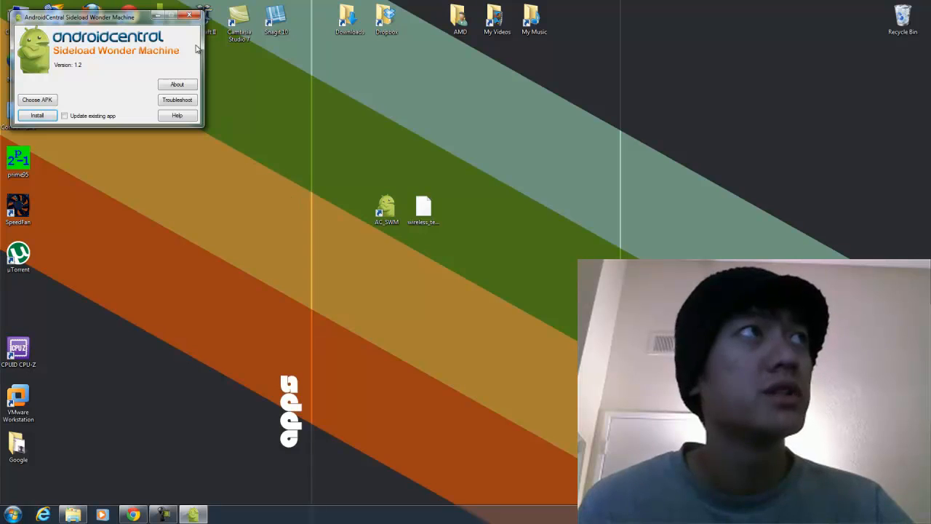
{"action": "left_click", "coordinate": [192, 16]}
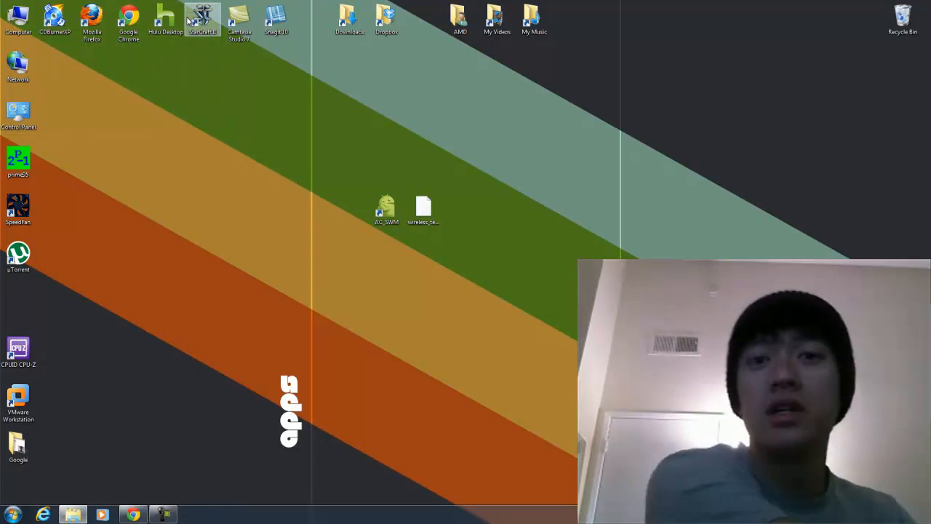